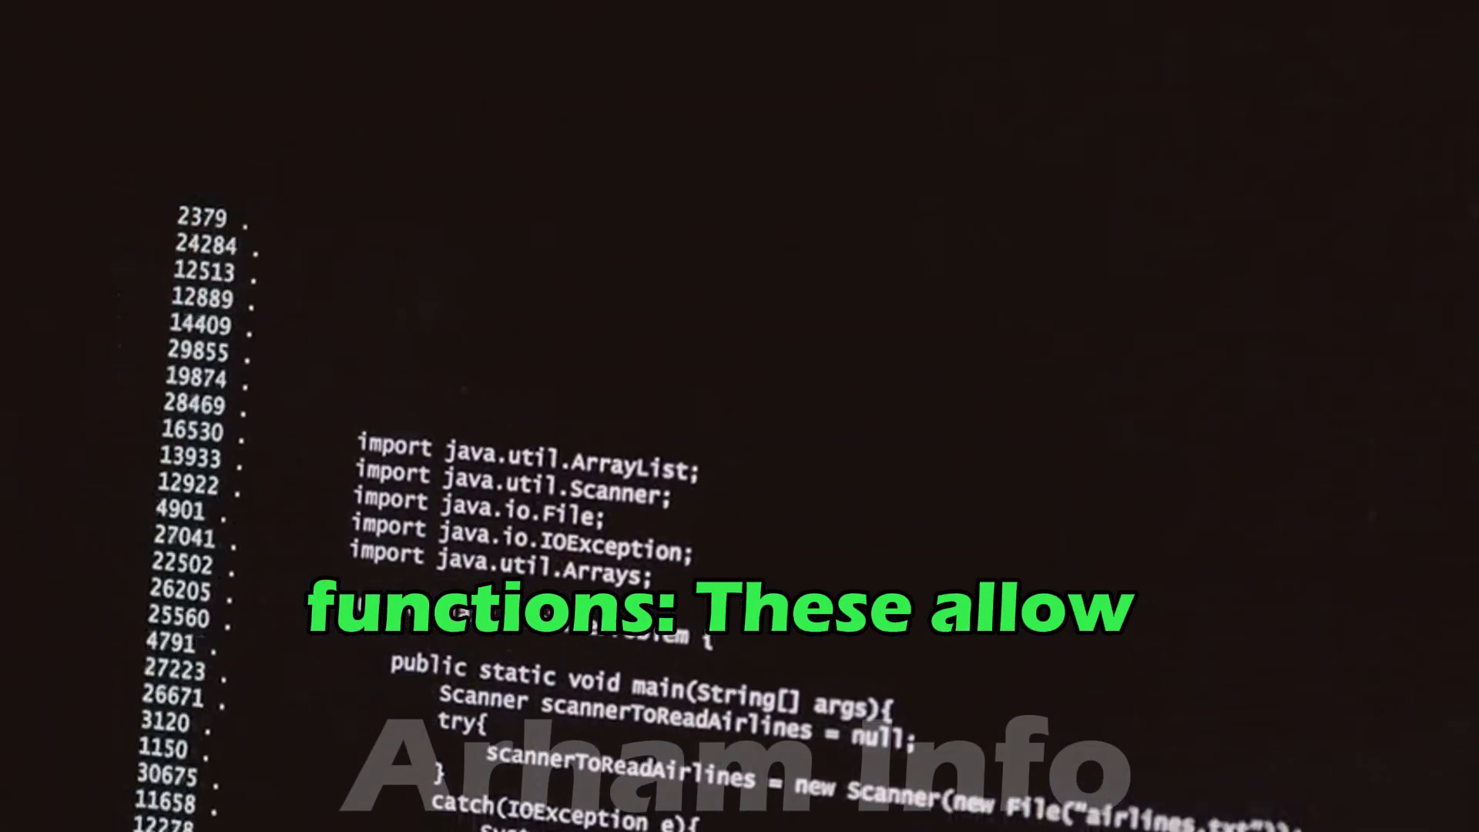
pyautogui.scroll(-3)
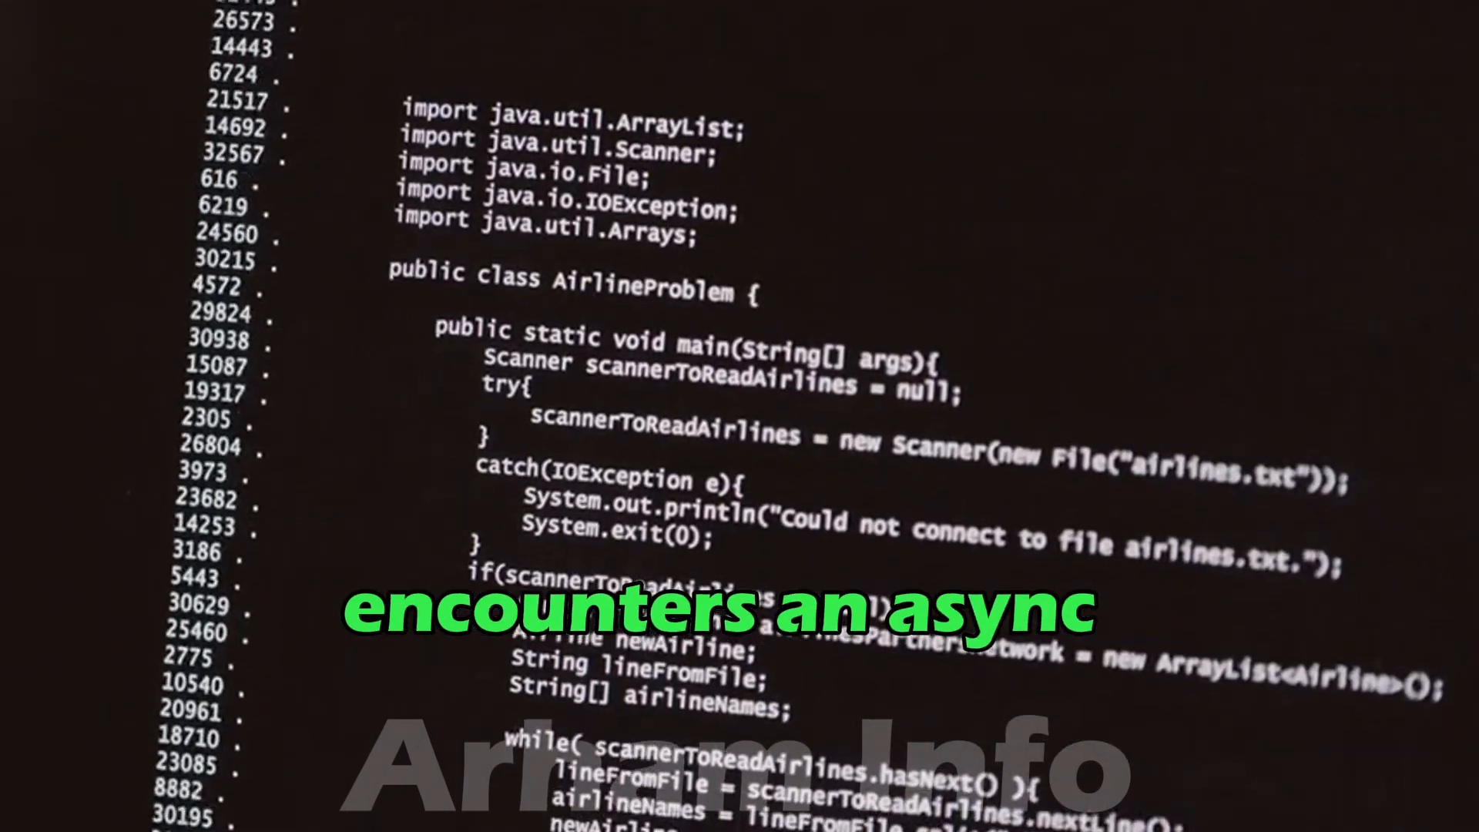